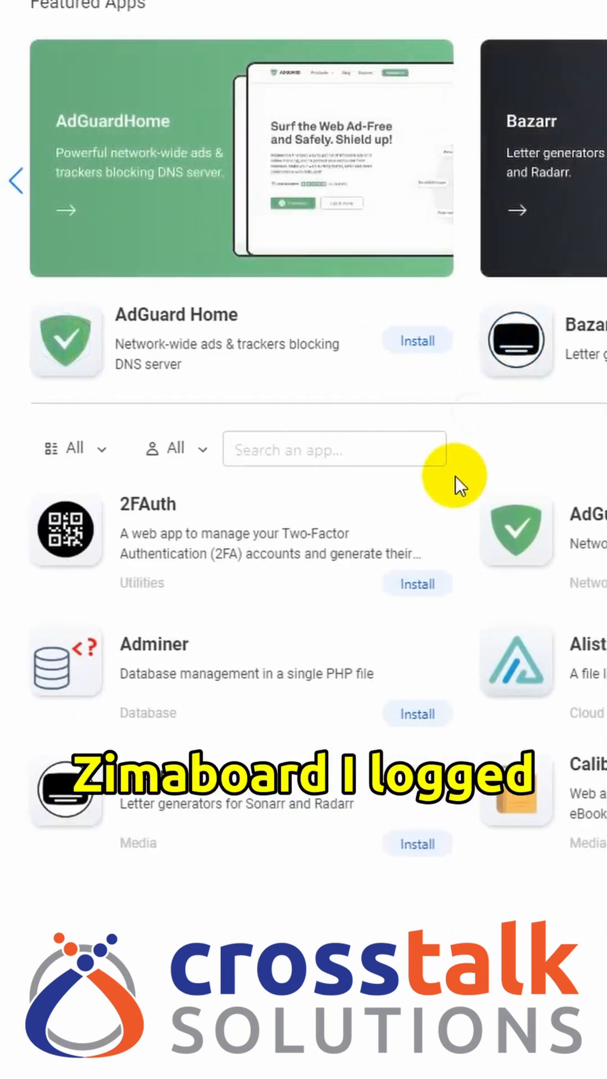
# Find OpenSpeedTest in the App Store list and install it.
pyautogui.scroll(-3)
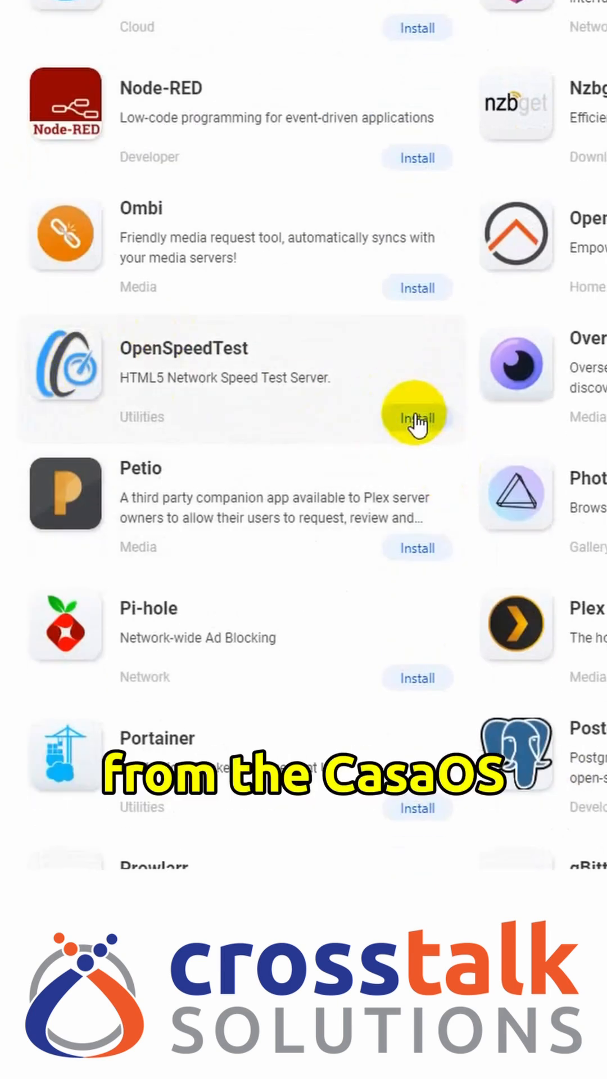
pyautogui.click(416, 419)
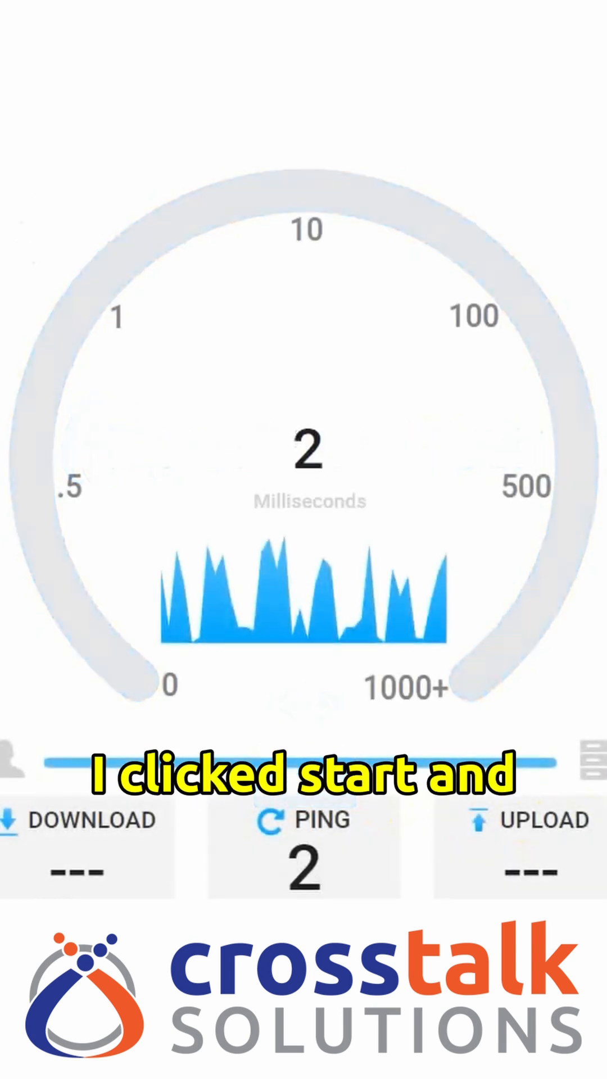